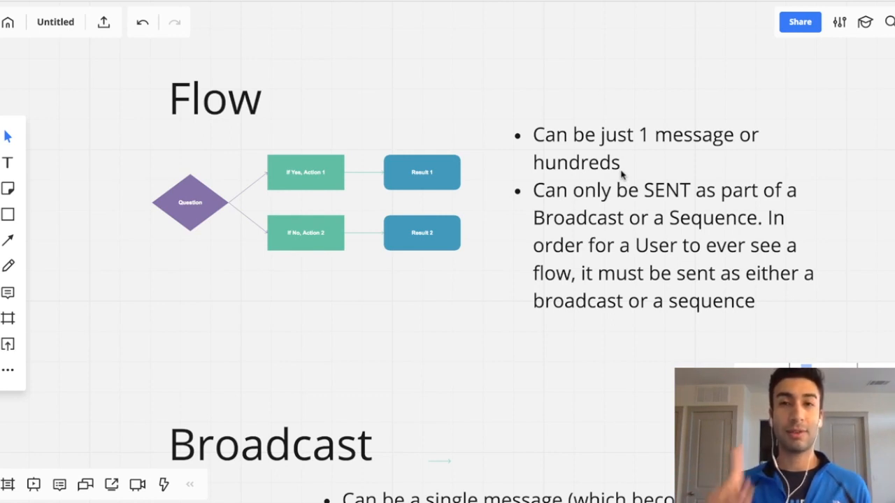
mouse_move(458, 108)
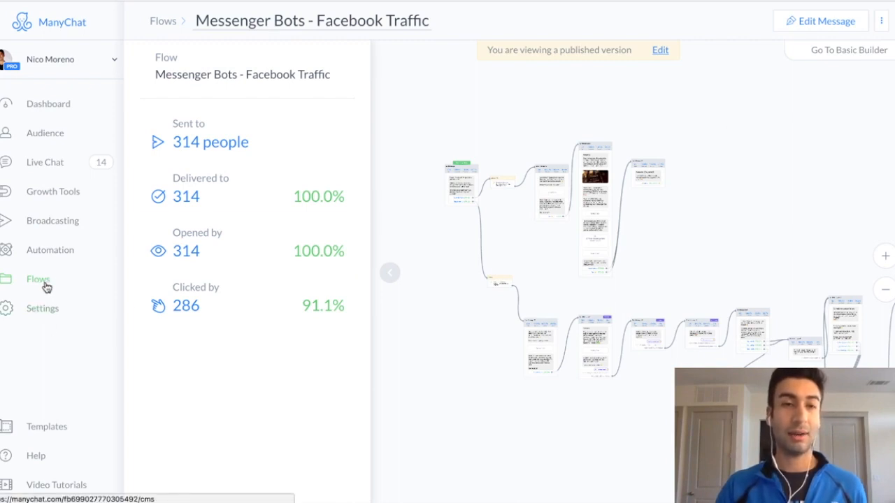
mouse_move(168, 68)
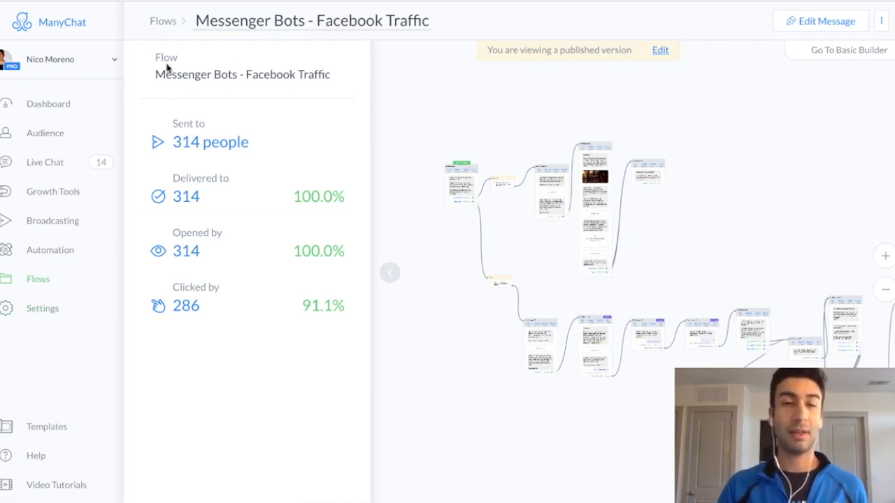
mouse_move(473, 108)
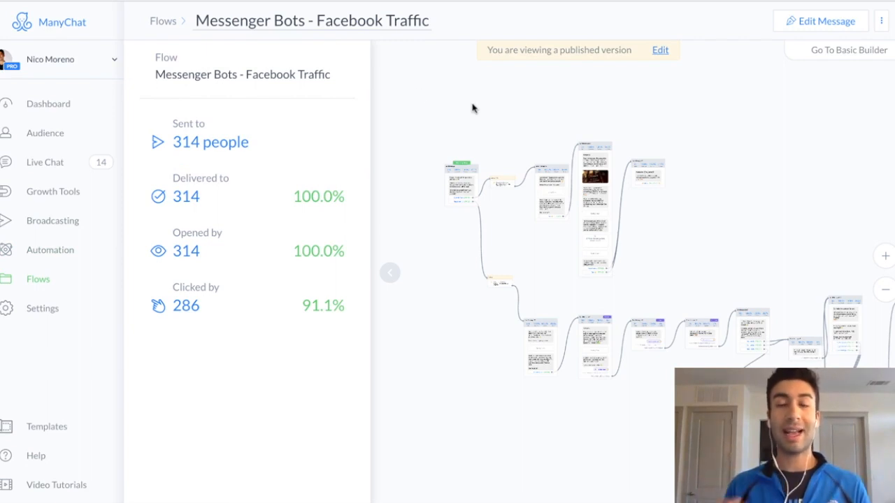
mouse_move(433, 180)
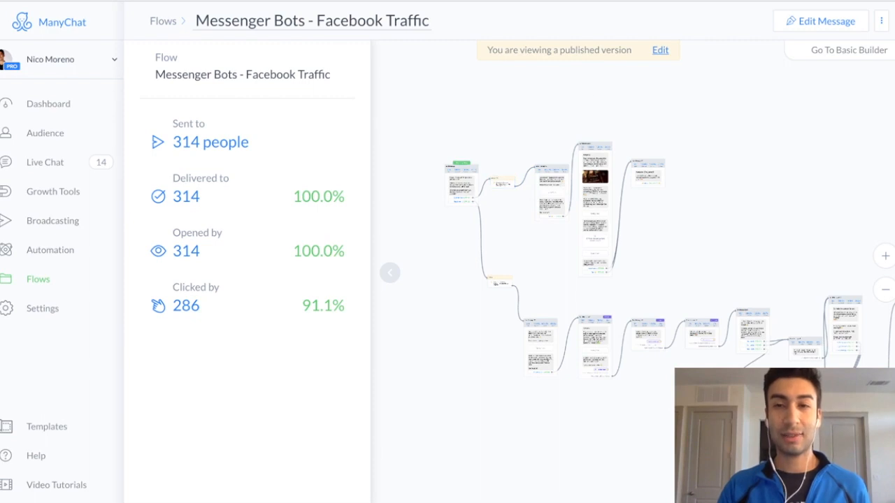
mouse_move(508, 132)
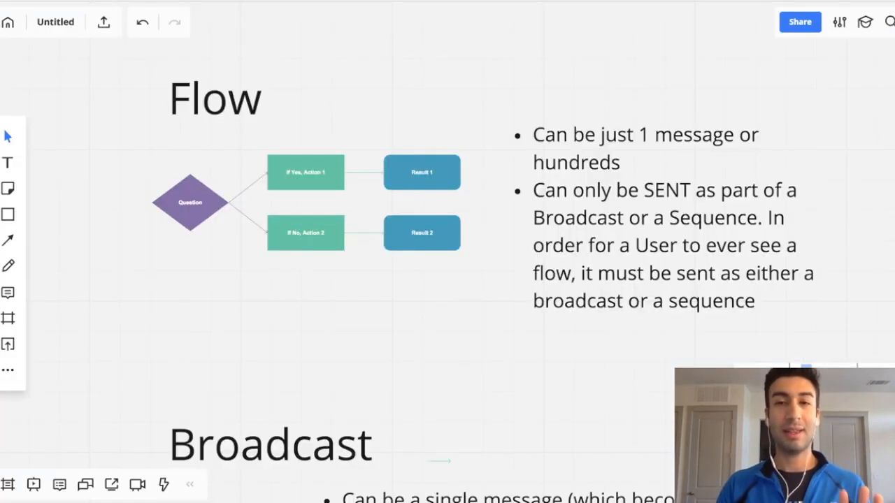
Scroll the Miro board to the Broadcast slide on single messages versus attached flows.
scroll(down, 3)
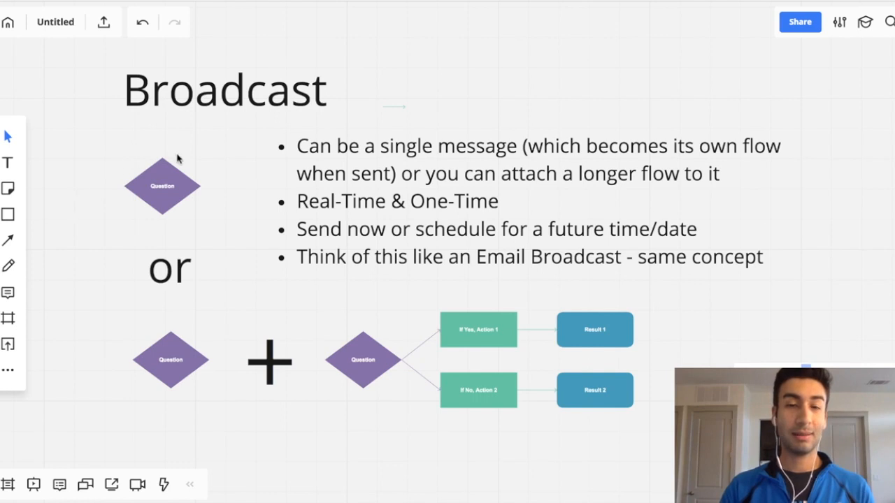
mouse_move(174, 209)
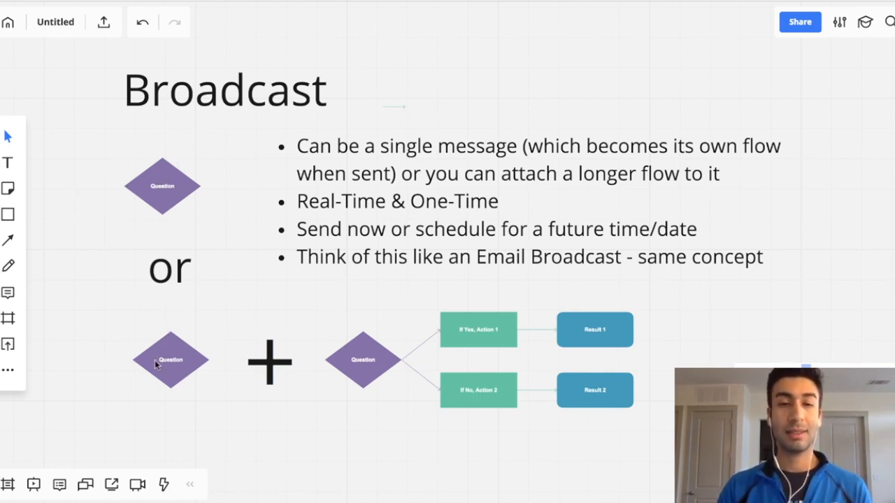
mouse_move(584, 370)
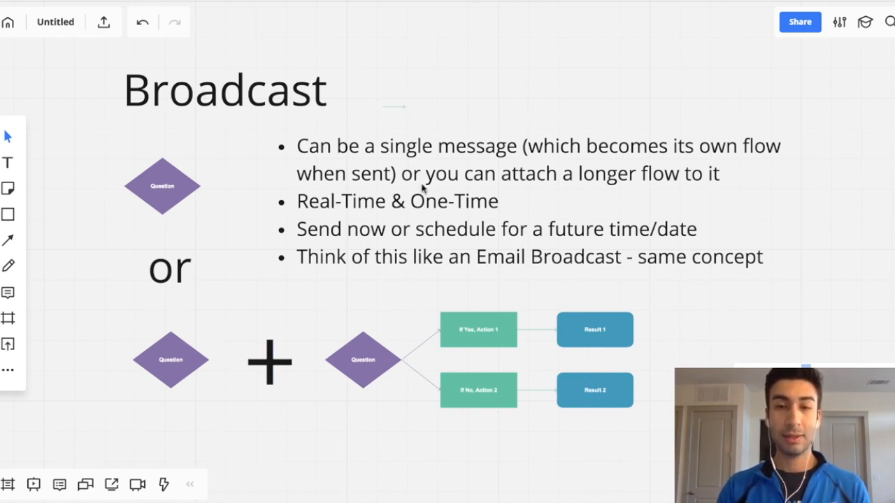
mouse_move(167, 161)
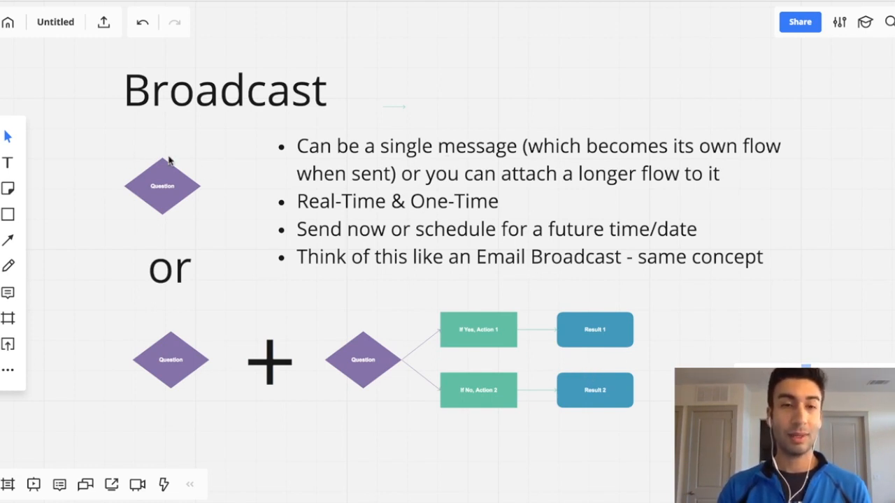
mouse_move(542, 150)
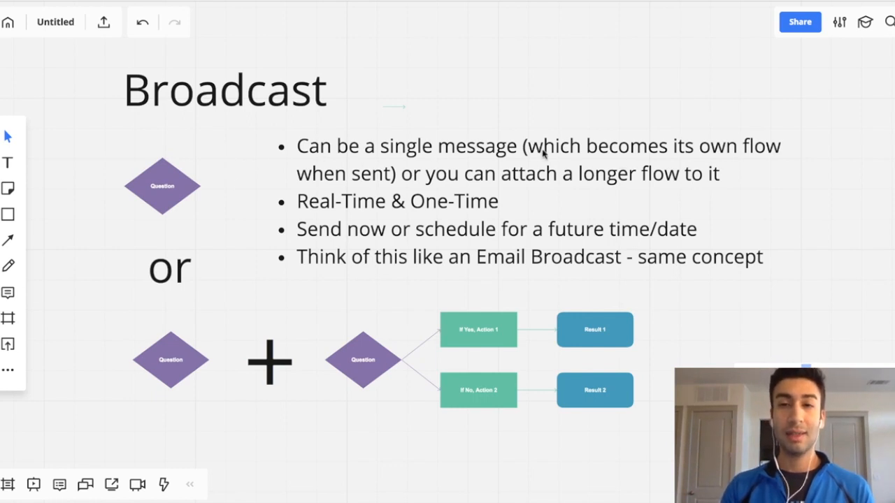
mouse_move(475, 160)
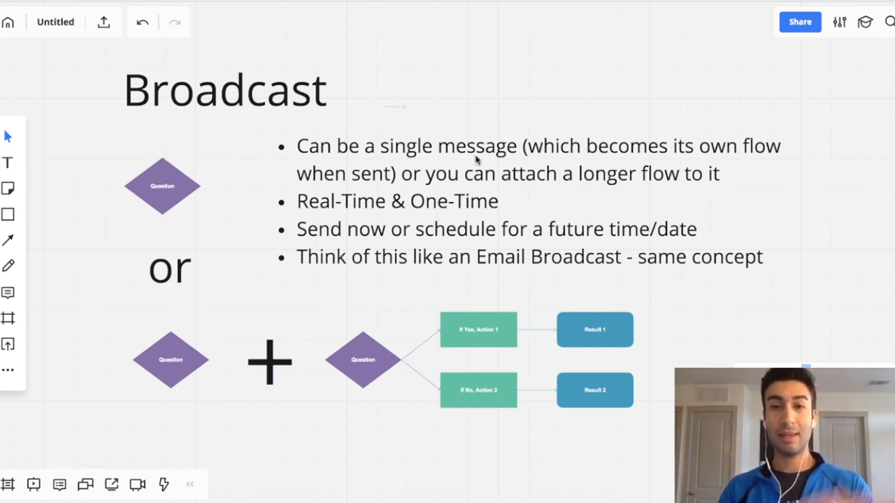
mouse_move(492, 162)
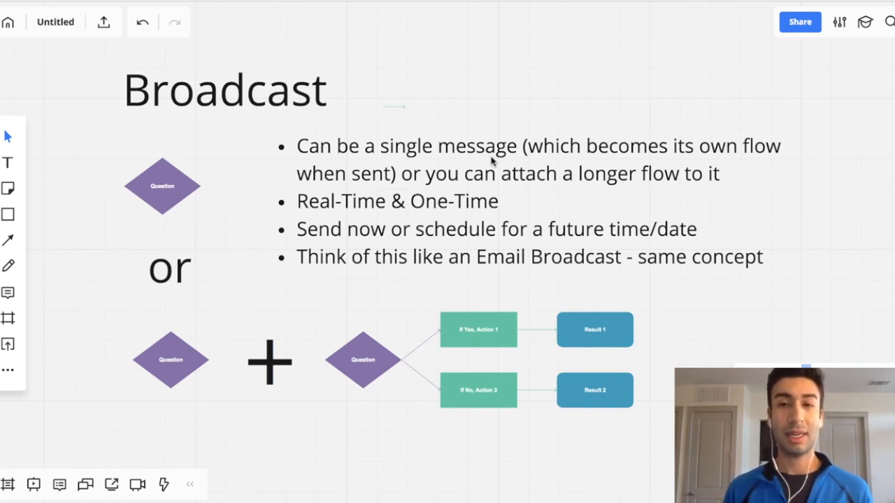
mouse_move(128, 328)
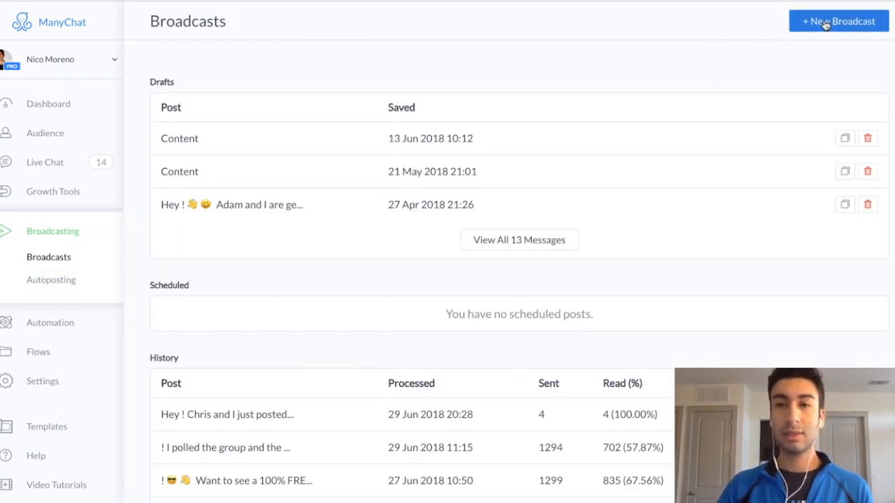
Create a broadcast with the text 'Test' and a Start another Flow next step.
click(179, 137)
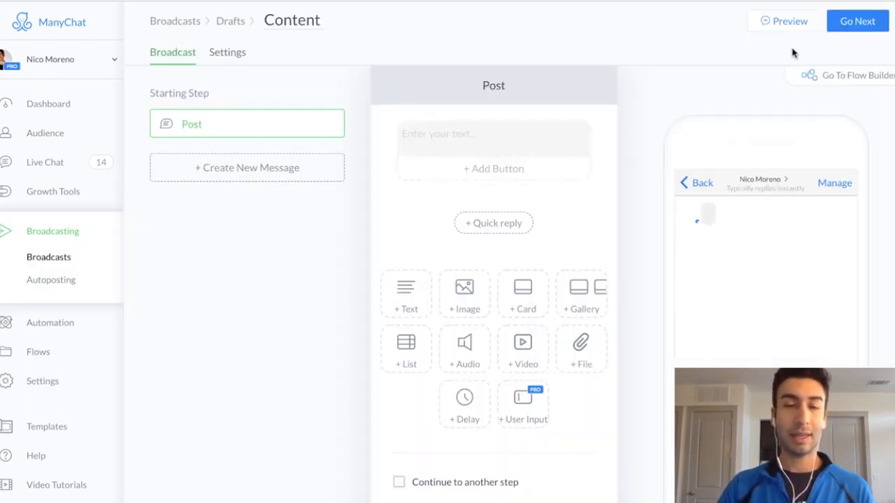
click(493, 139)
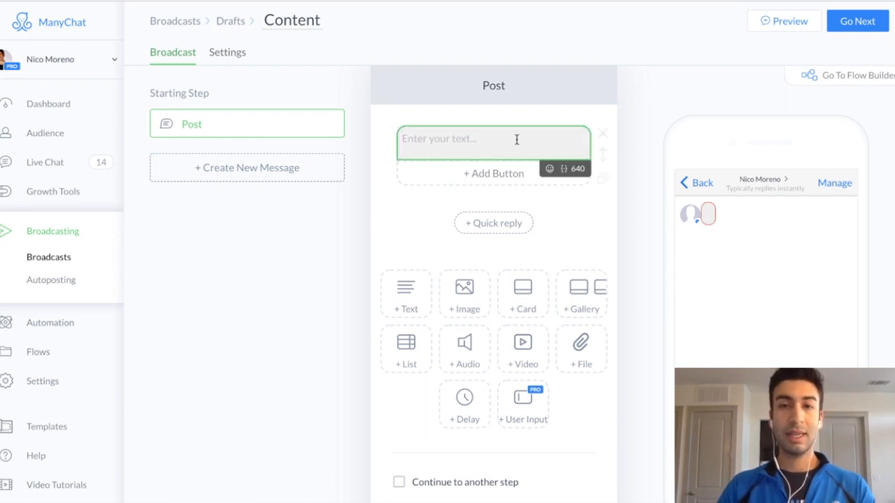
text(Test.)
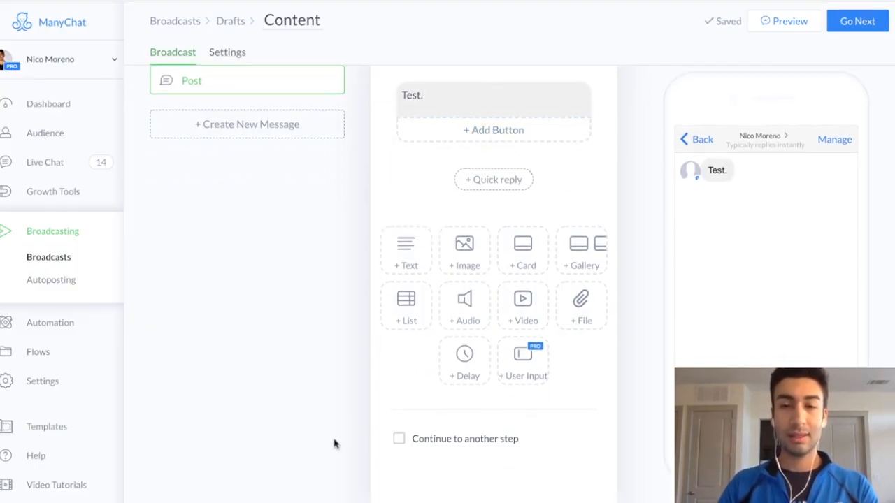
click(398, 438)
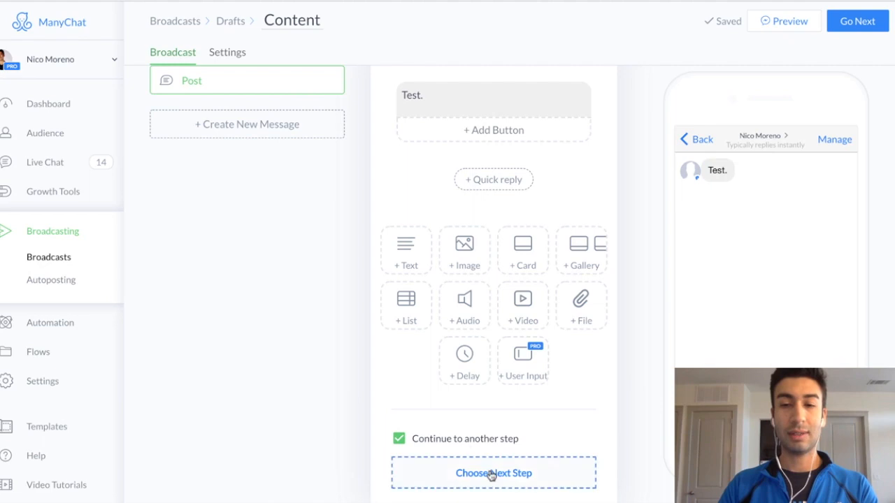
click(493, 474)
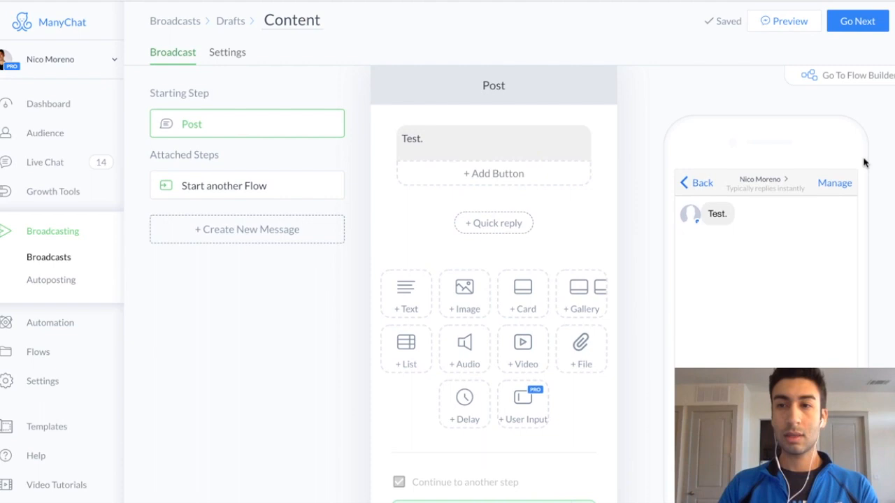
View the broadcast in Flow Builder and open Pick a Flow for the Start another Flow node.
click(846, 75)
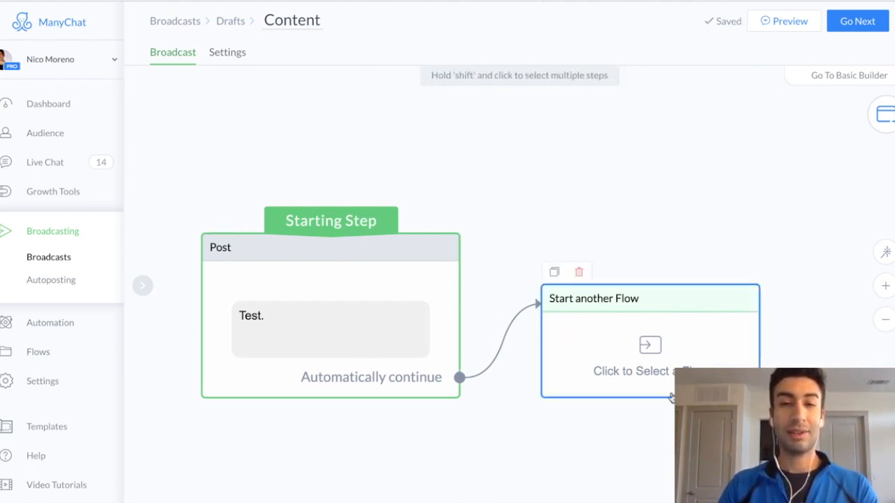
mouse_move(657, 348)
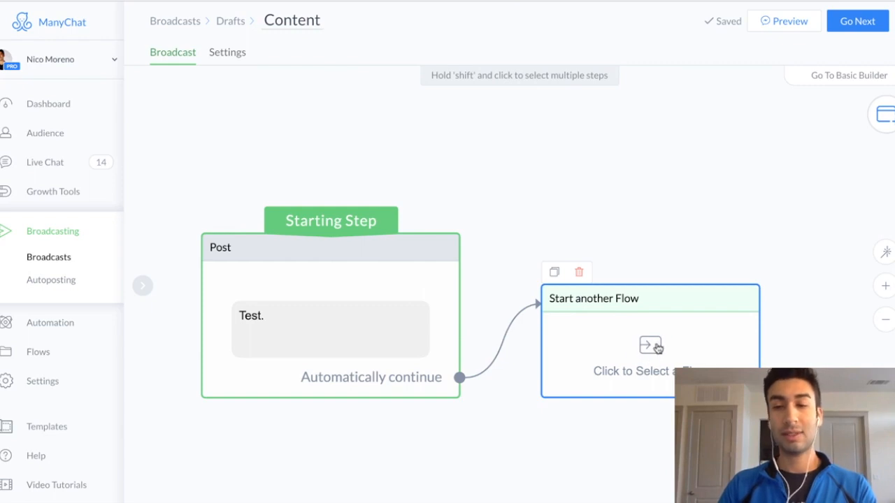
click(650, 343)
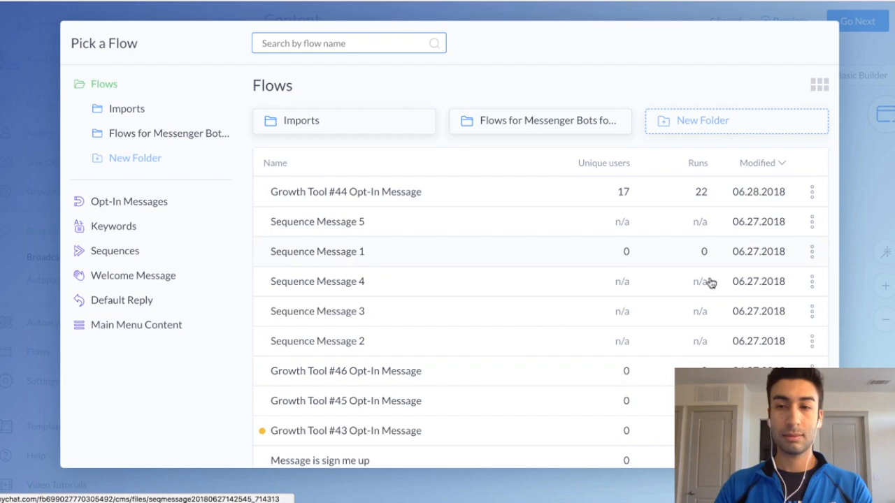
scroll(down, 3)
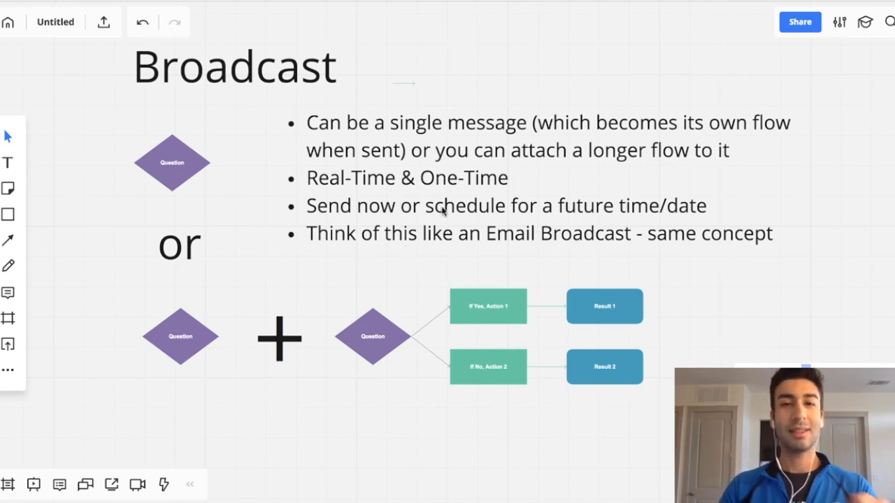
scroll(down, 3)
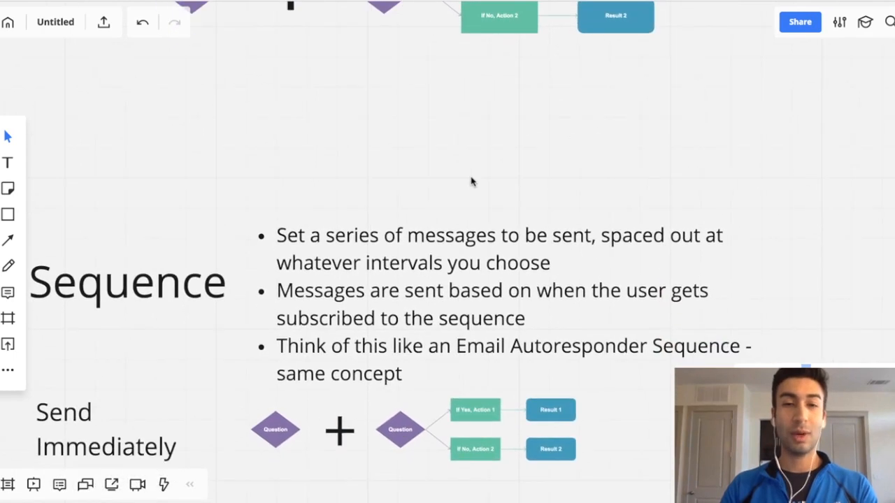
scroll(down, 3)
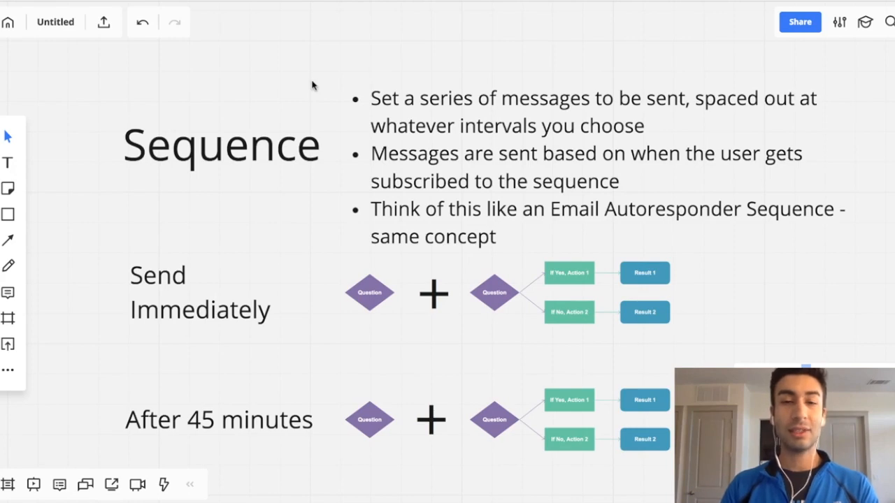
scroll(down, 3)
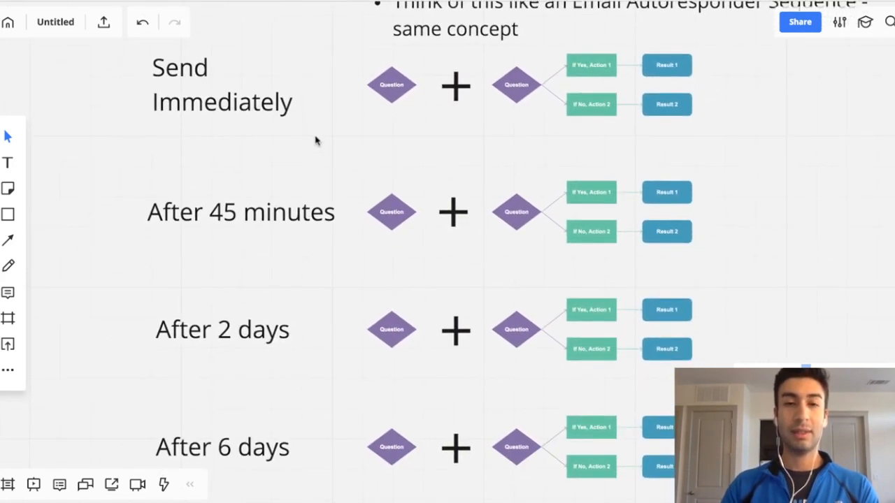
scroll(down, 3)
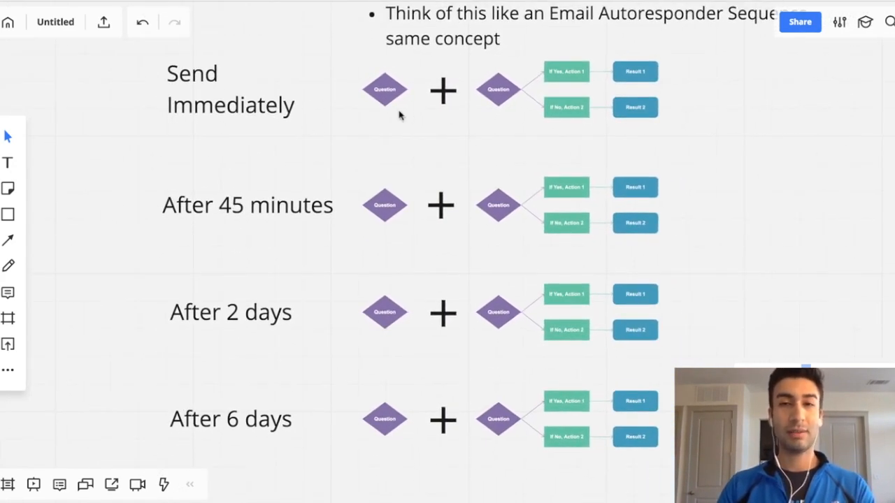
scroll(down, 3)
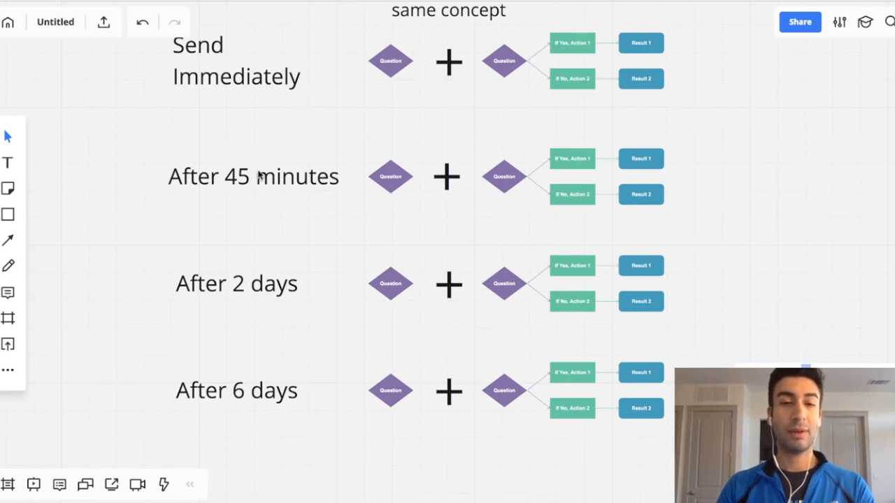
mouse_move(221, 178)
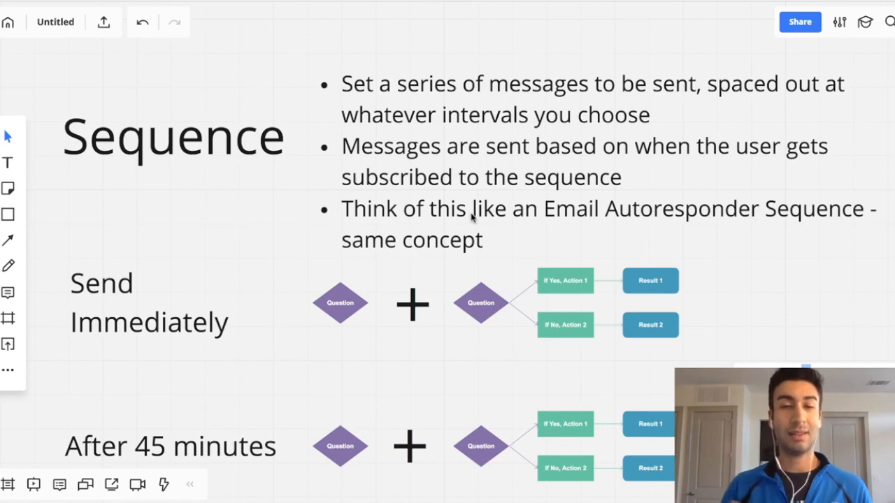
mouse_move(265, 280)
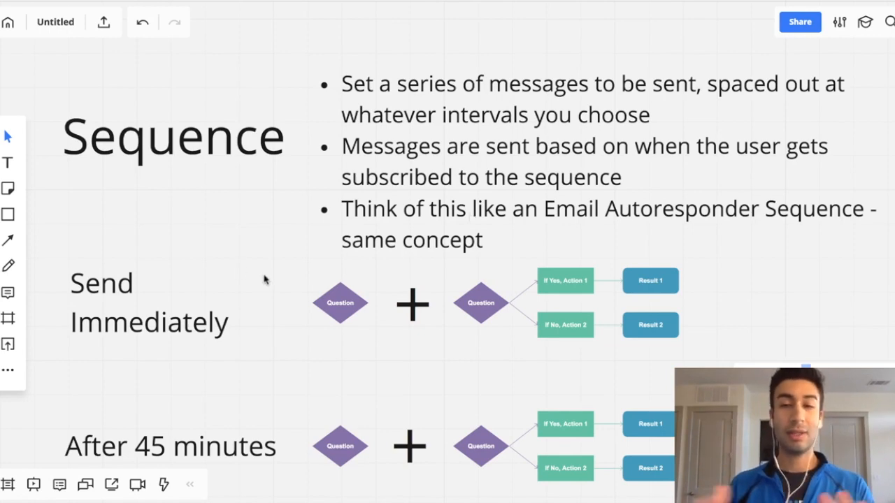
mouse_move(383, 316)
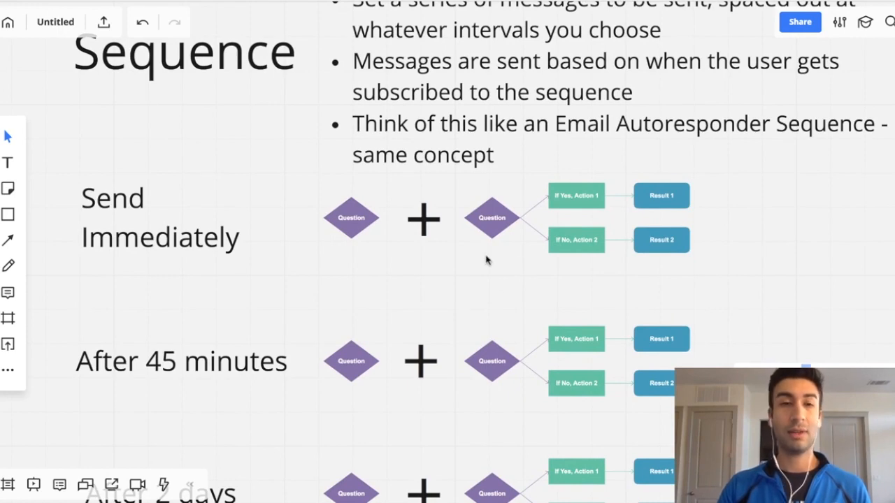
scroll(down, 3)
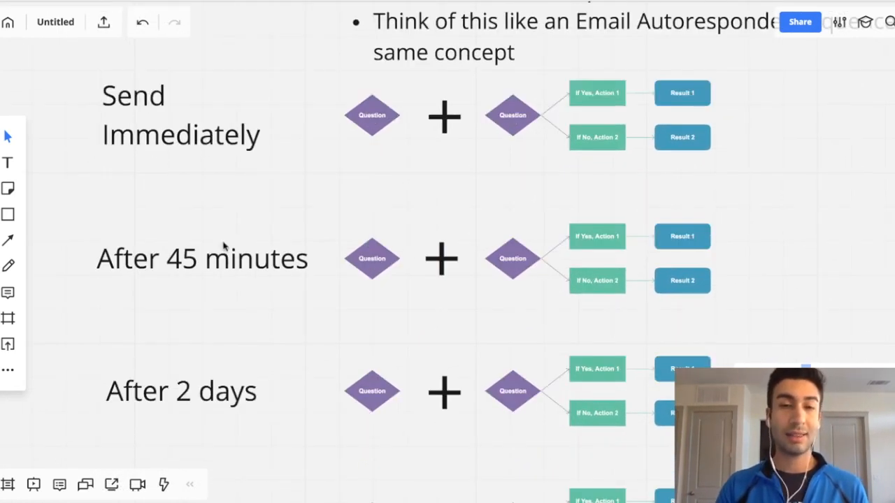
scroll(down, 3)
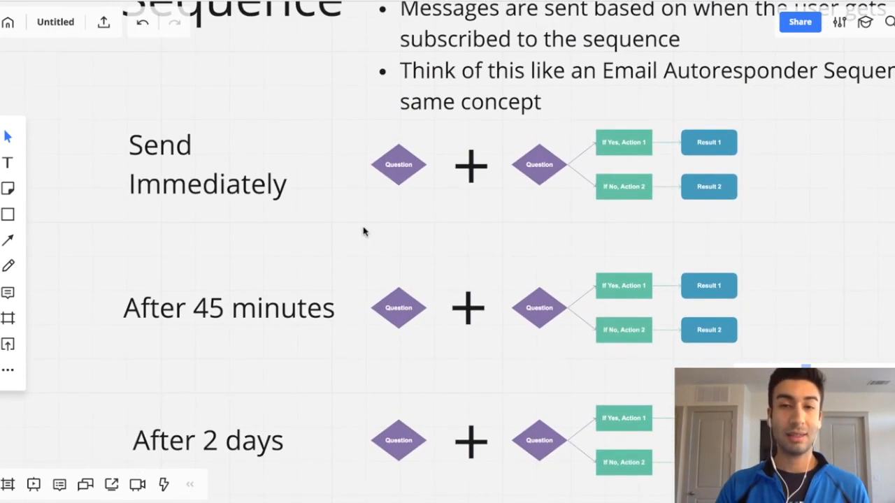
scroll(down, 3)
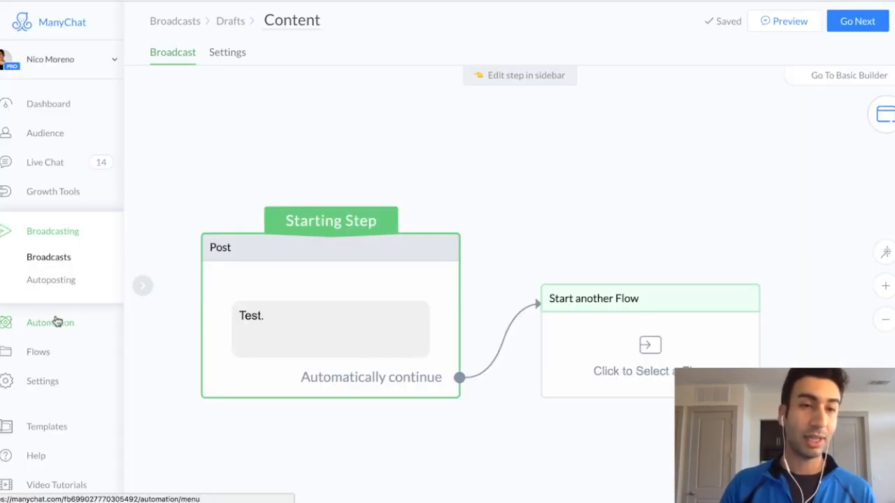
Create a new sequence named 'Test' under Automation > Sequences.
click(50, 323)
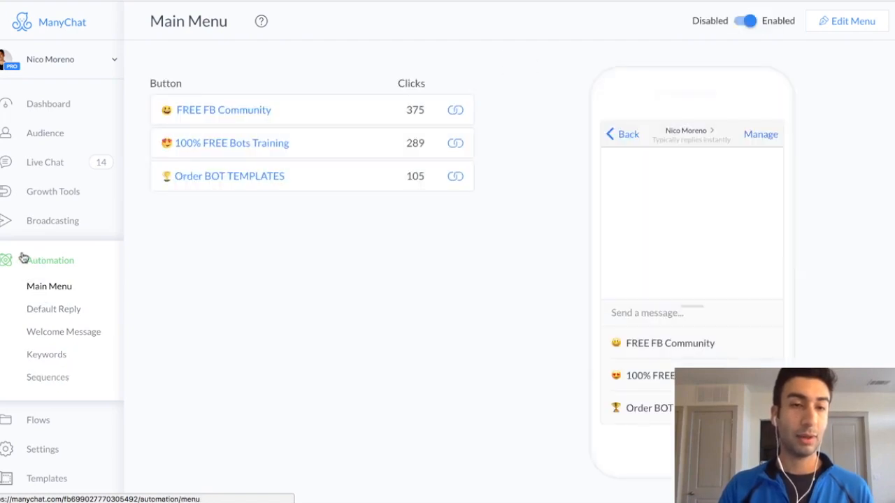
click(47, 377)
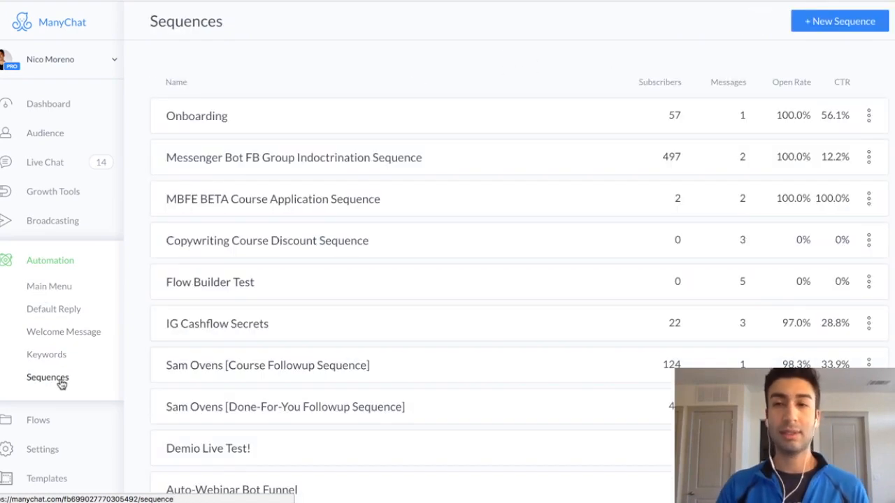
click(839, 21)
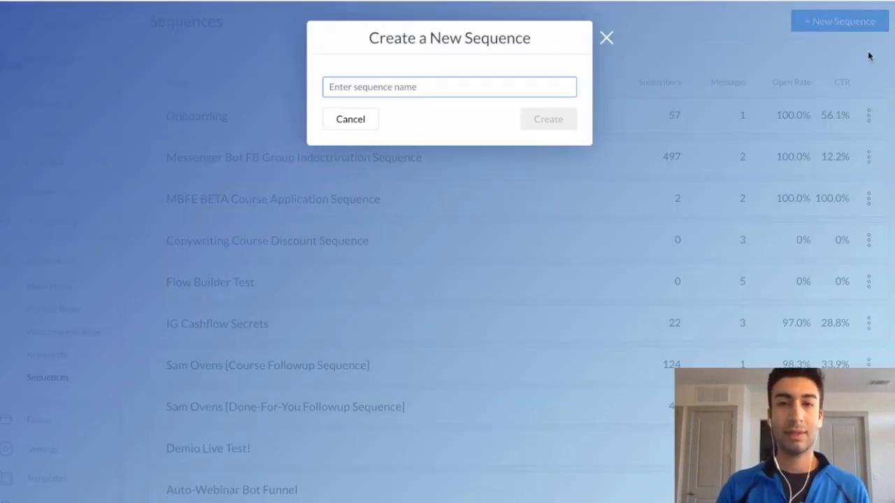
text(Test)
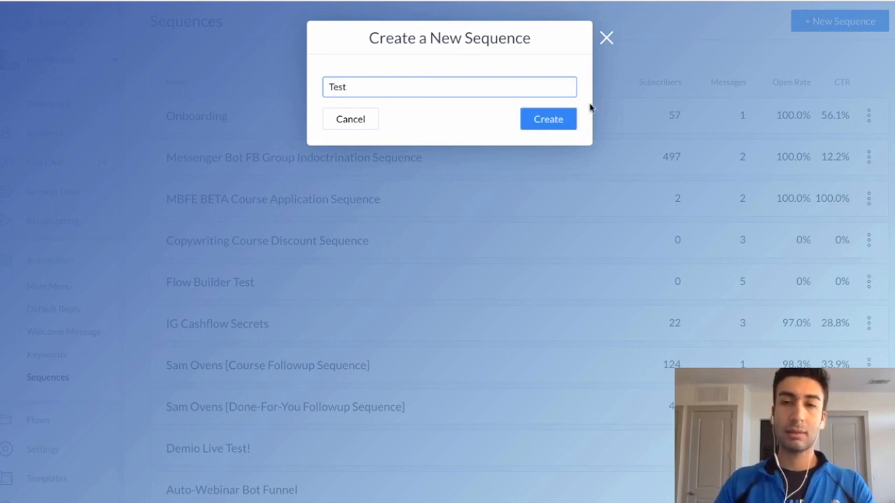
click(548, 119)
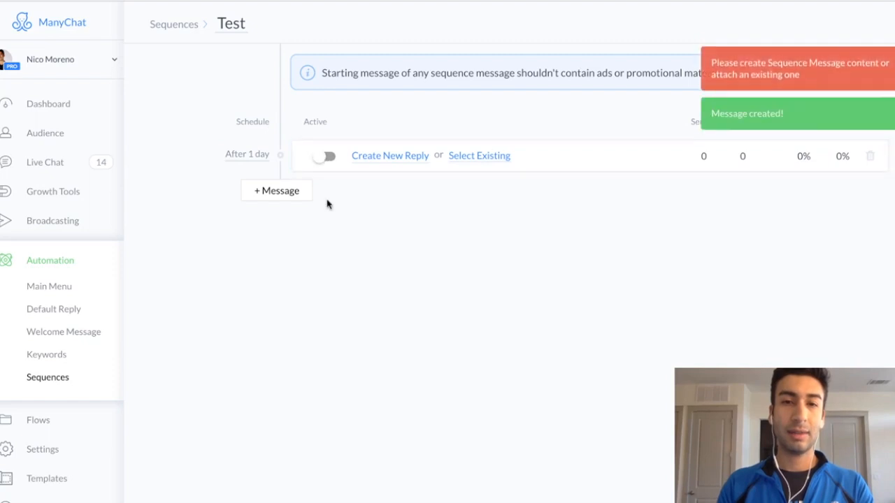
Add messages until the sequence holds seven, then open the first message's 'After 1 day' timing.
click(276, 190)
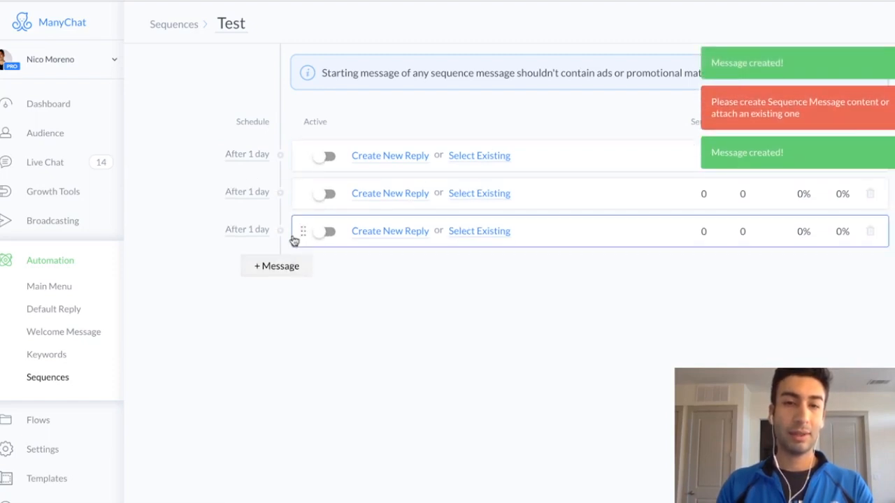
click(276, 266)
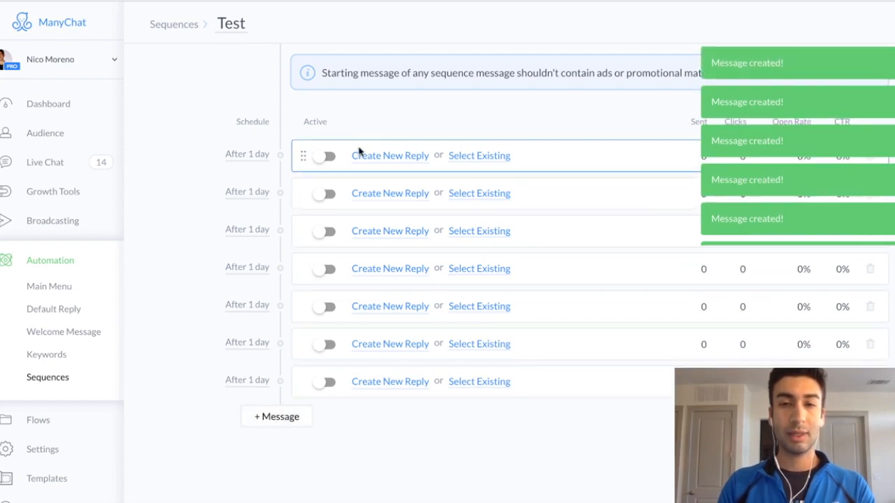
click(247, 154)
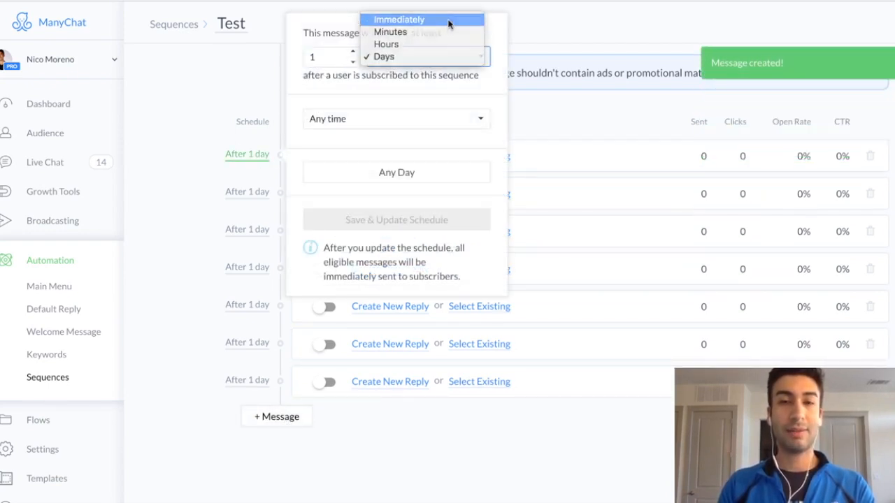
Schedule the first message Immediately and the second after 3 hours.
click(399, 19)
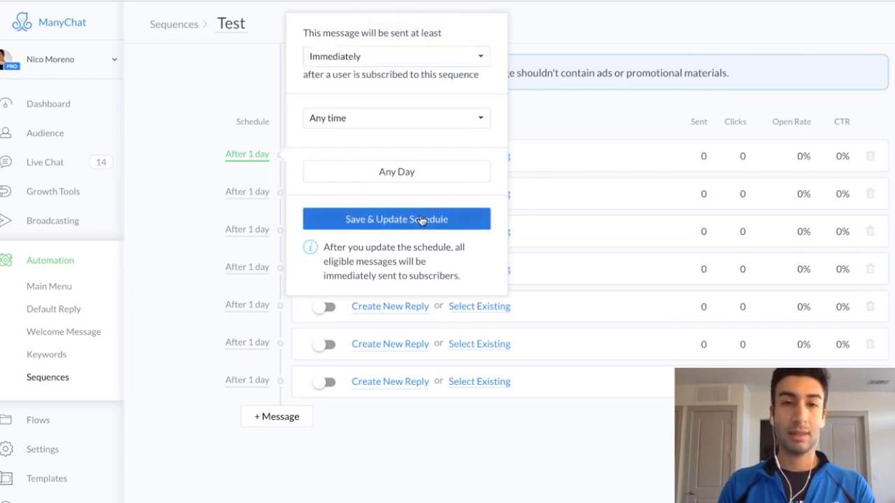
click(395, 219)
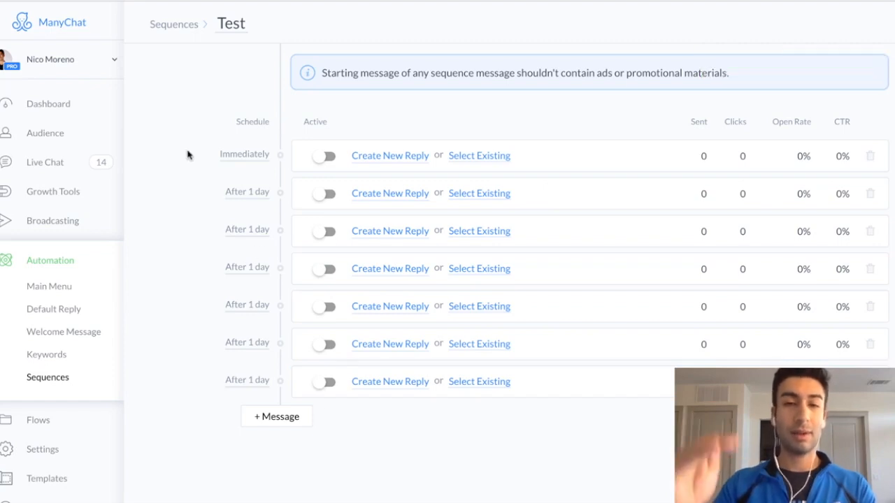
click(246, 192)
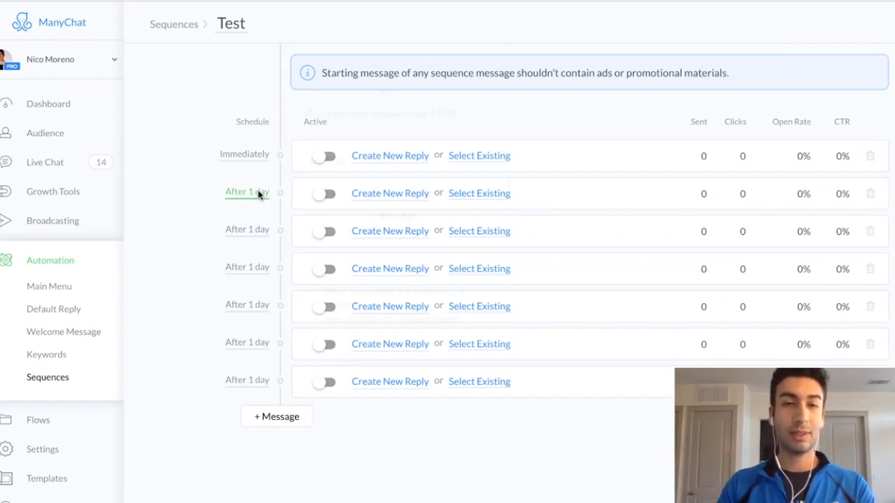
click(246, 191)
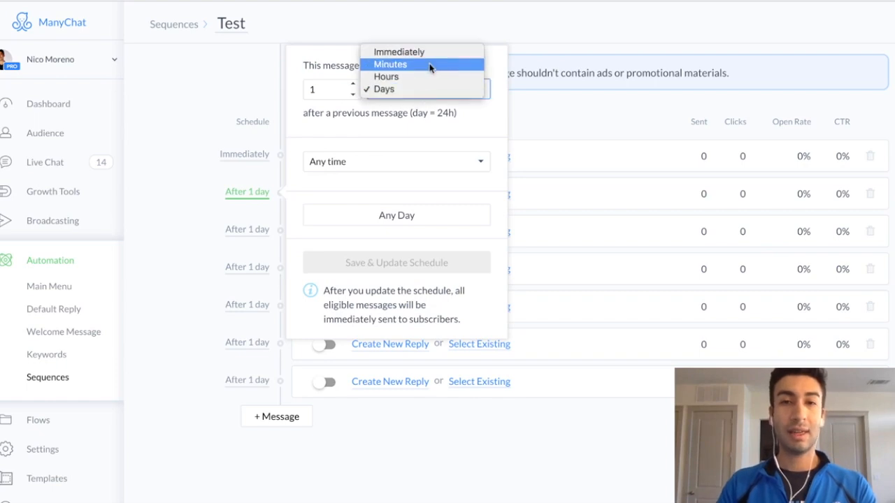
click(386, 76)
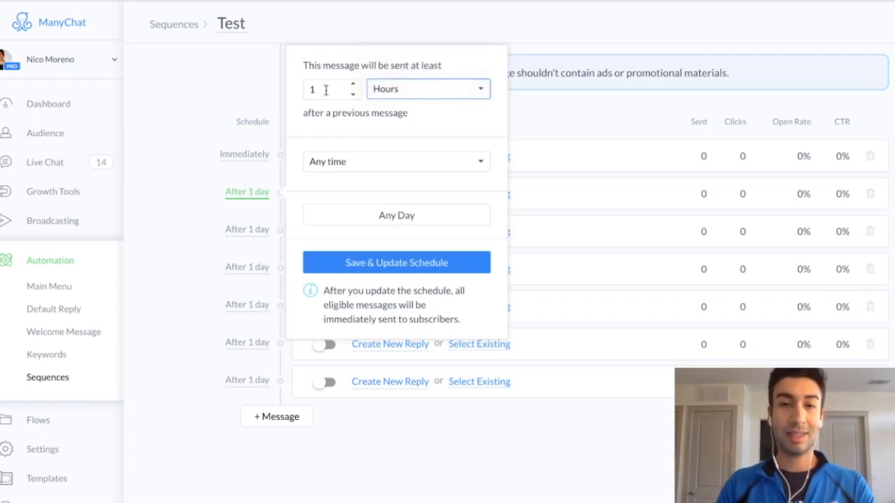
text(3)
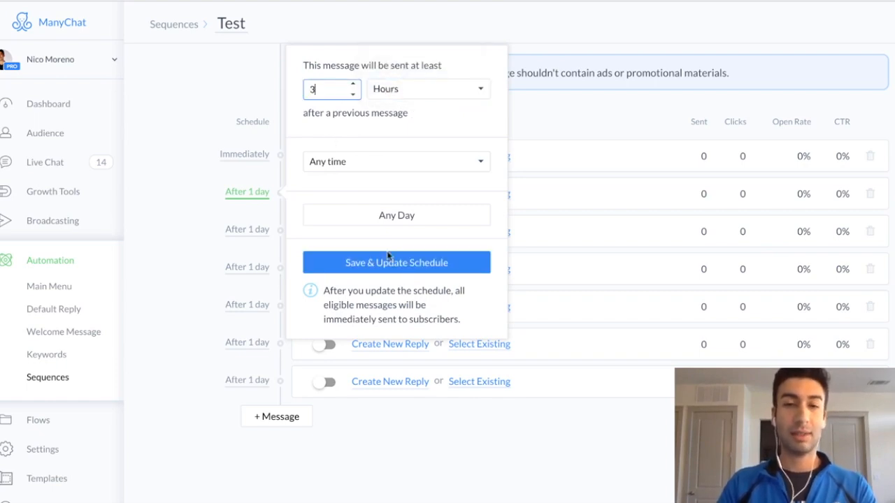
click(396, 262)
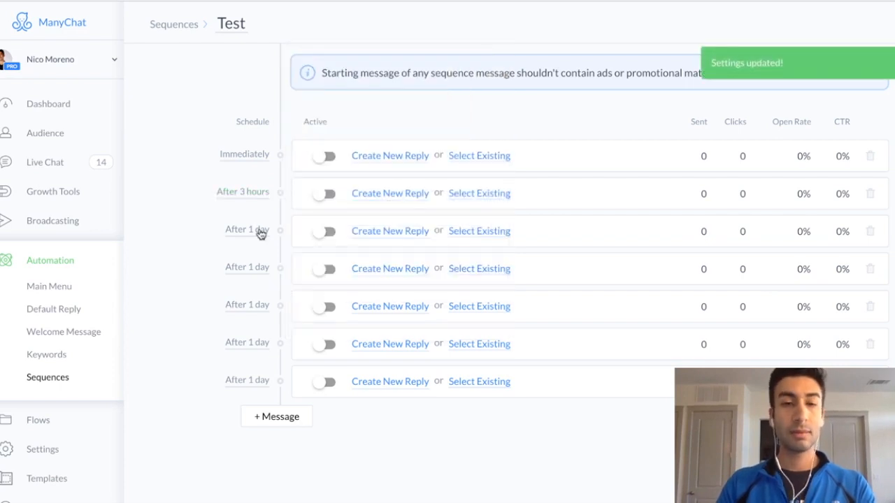
Set the third message to send after 4 days.
click(247, 229)
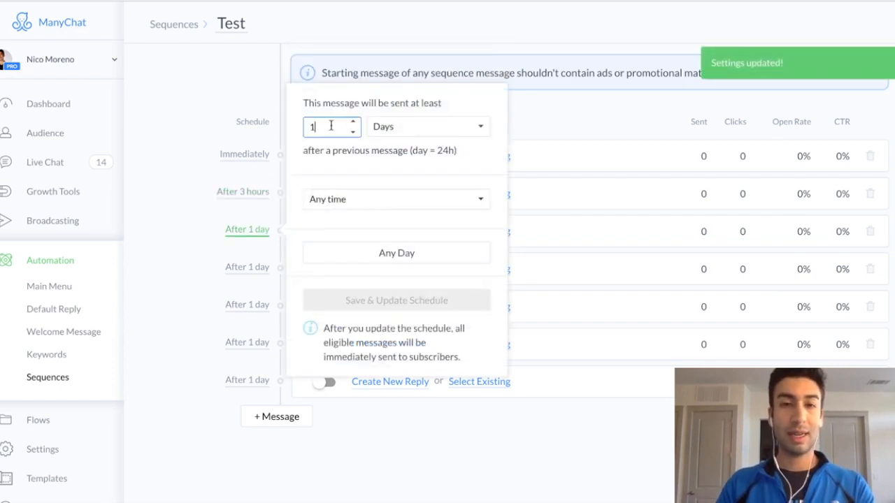
text(4)
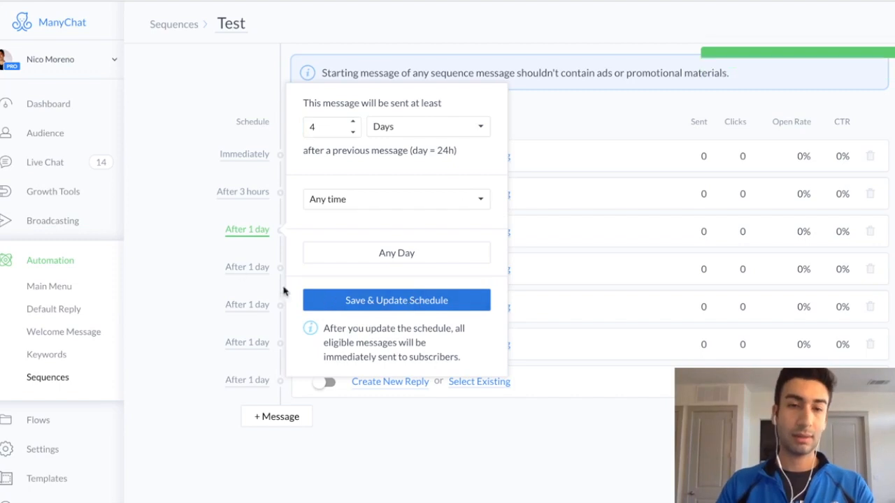
click(396, 300)
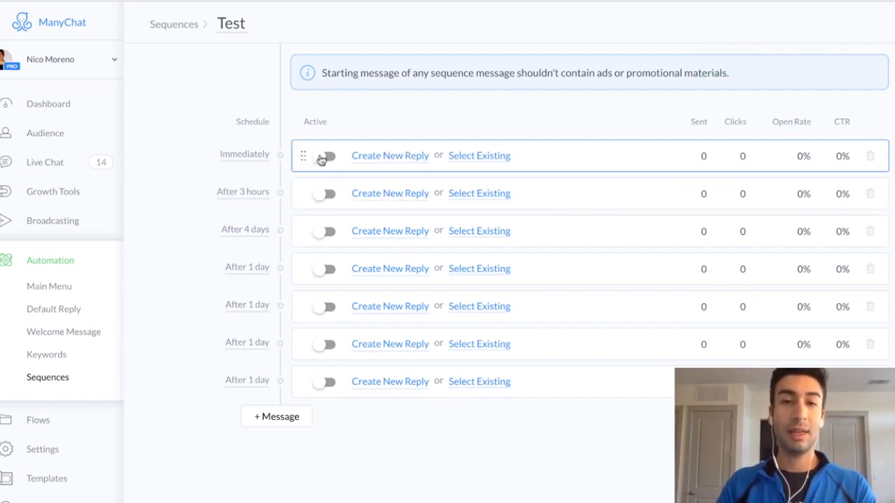
mouse_move(262, 316)
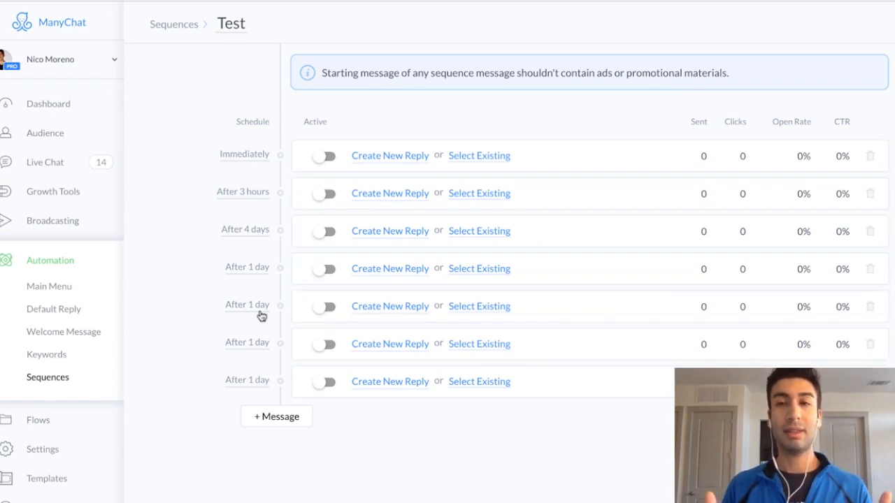
mouse_move(434, 122)
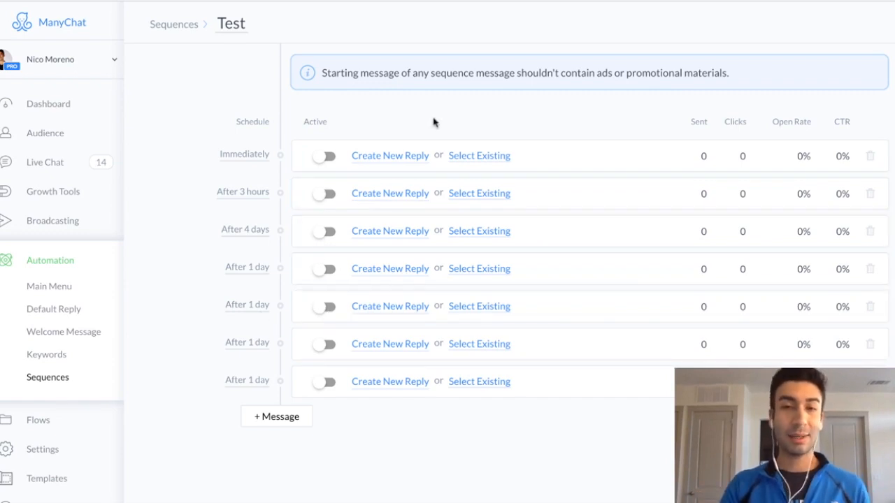